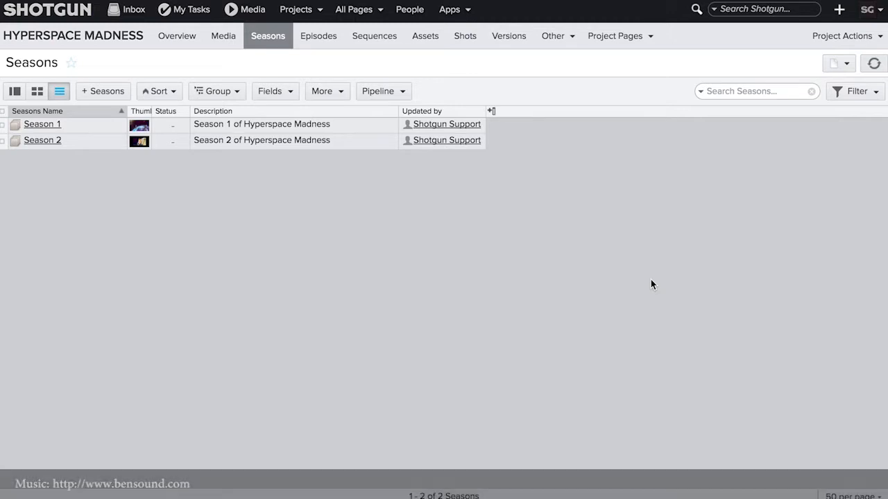
pyautogui.moveTo(587, 258)
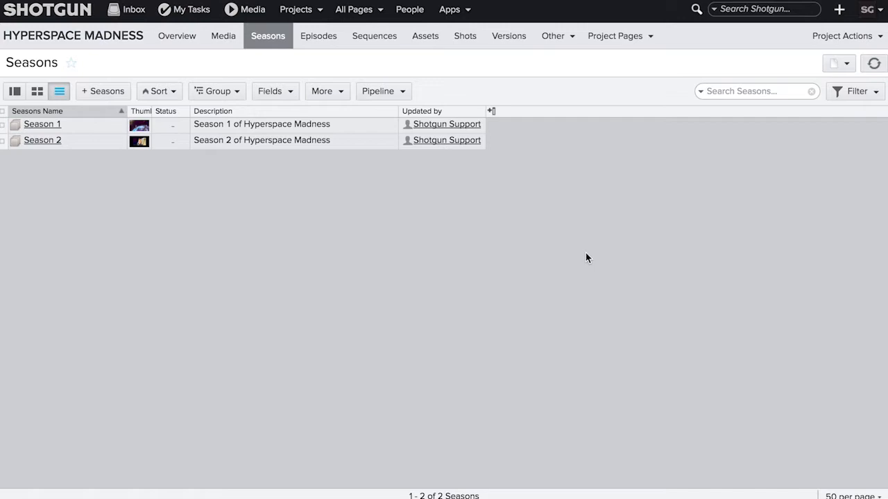
# - Start a new link field on Seasons, try single- then multi-entity types, and cancel
pyautogui.click(492, 111)
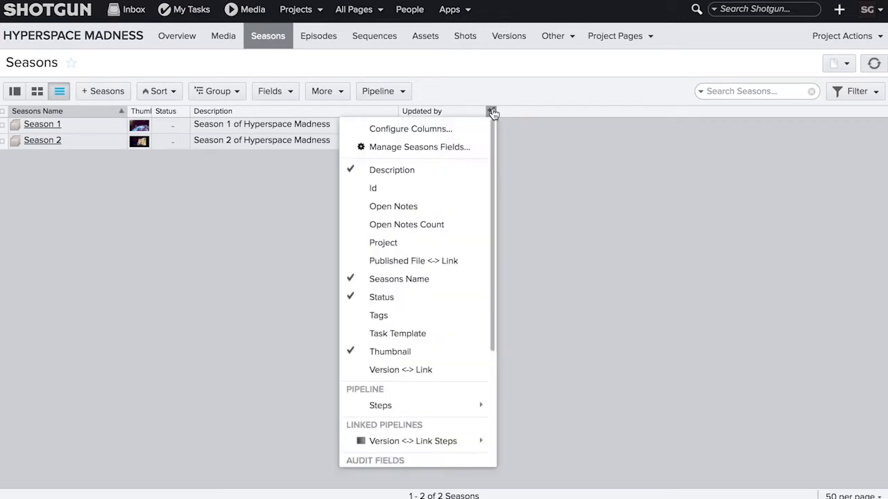
pyautogui.click(418, 147)
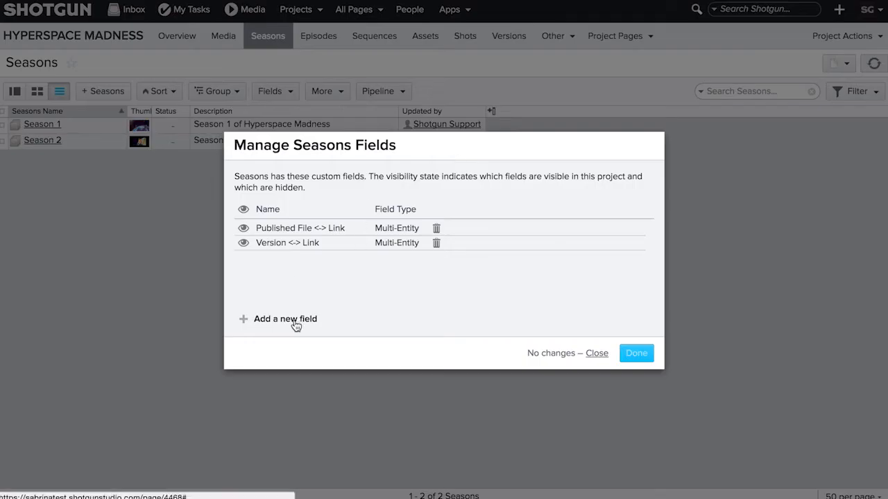
pyautogui.click(285, 318)
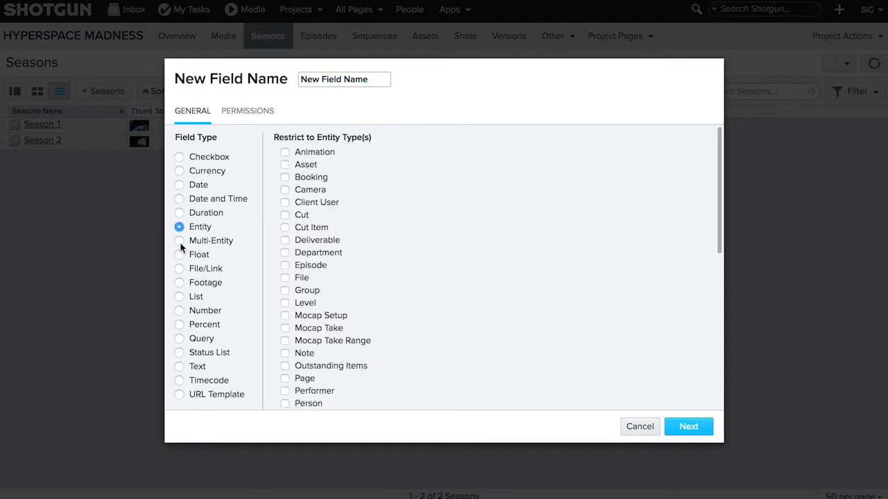
pyautogui.click(179, 240)
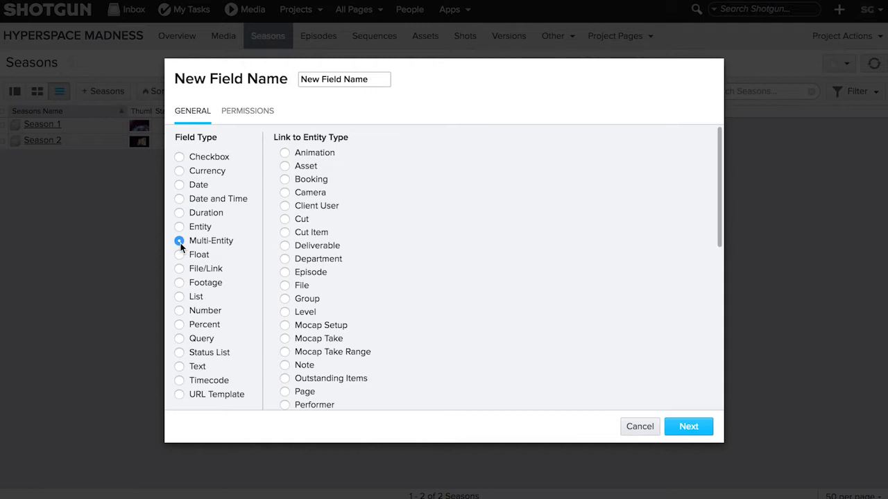
pyautogui.click(179, 227)
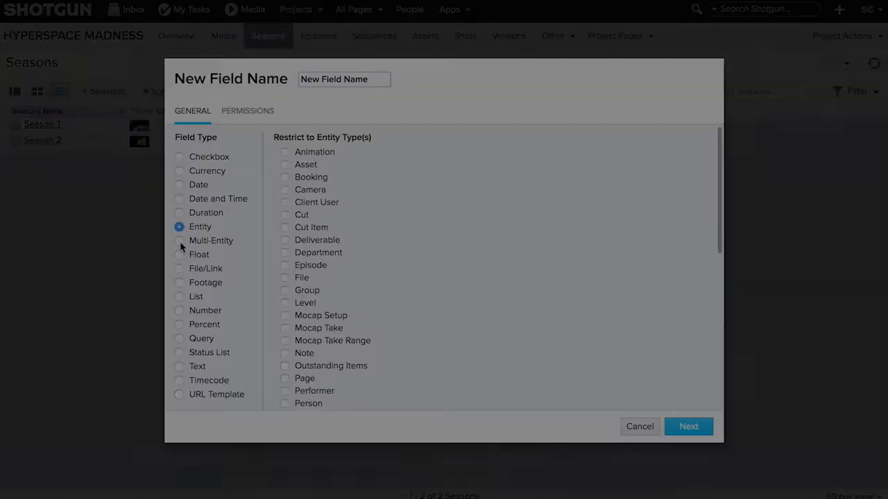
pyautogui.click(639, 426)
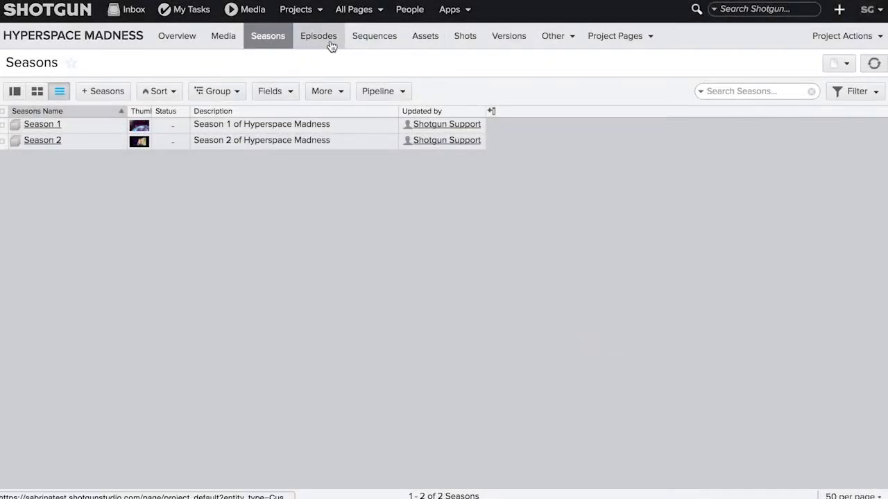
# - Add an Episodes field named 'Season' and create it for all active projects
pyautogui.click(319, 36)
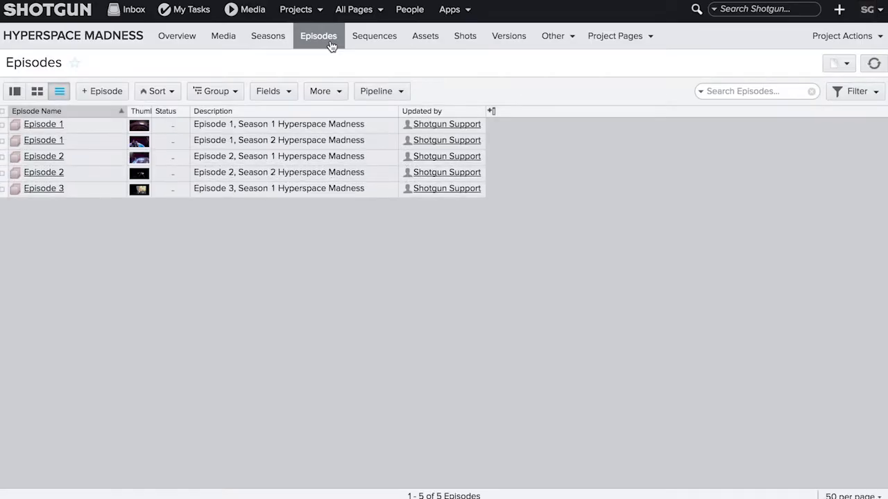
pyautogui.moveTo(491, 113)
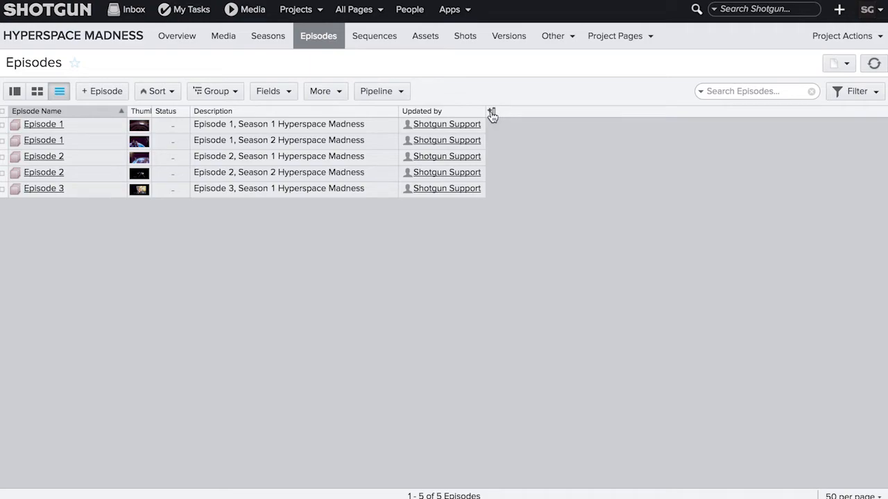
pyautogui.click(491, 113)
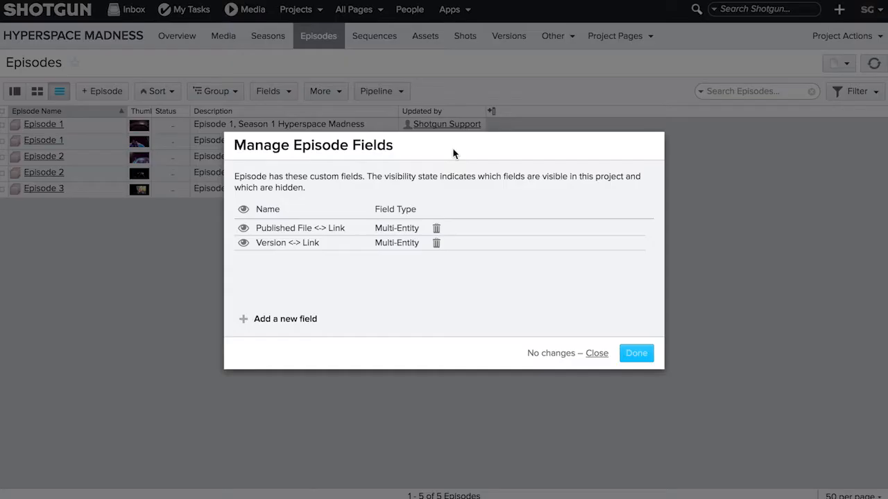
pyautogui.click(285, 319)
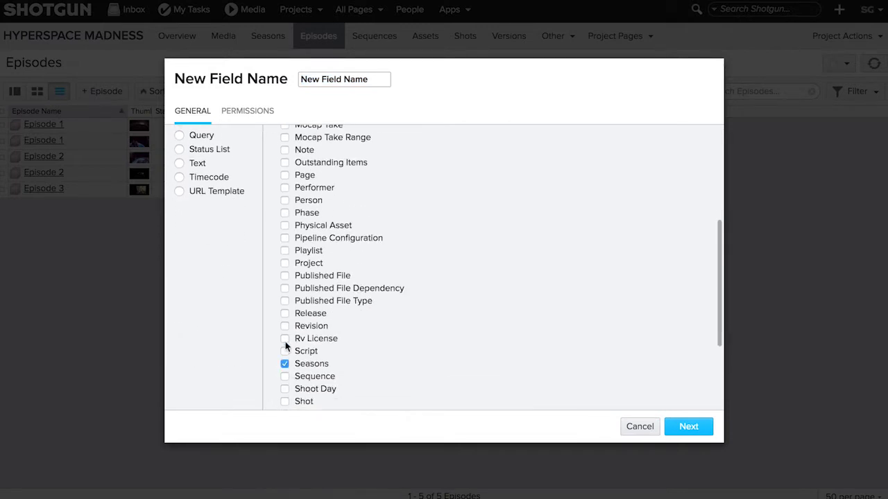
pyautogui.click(343, 79)
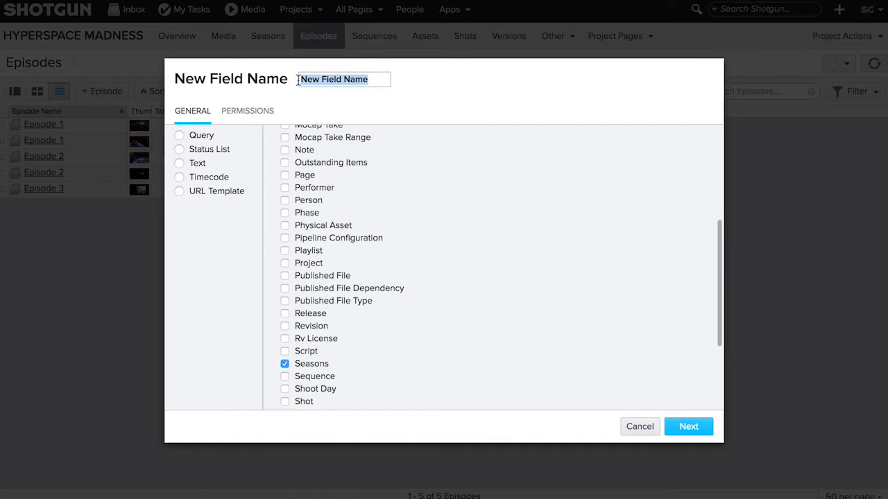
pyautogui.write('Season')
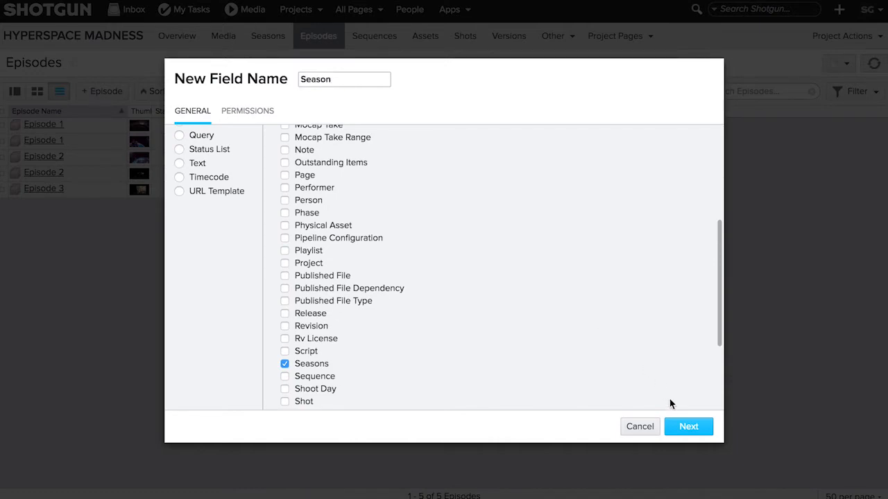
pyautogui.click(688, 426)
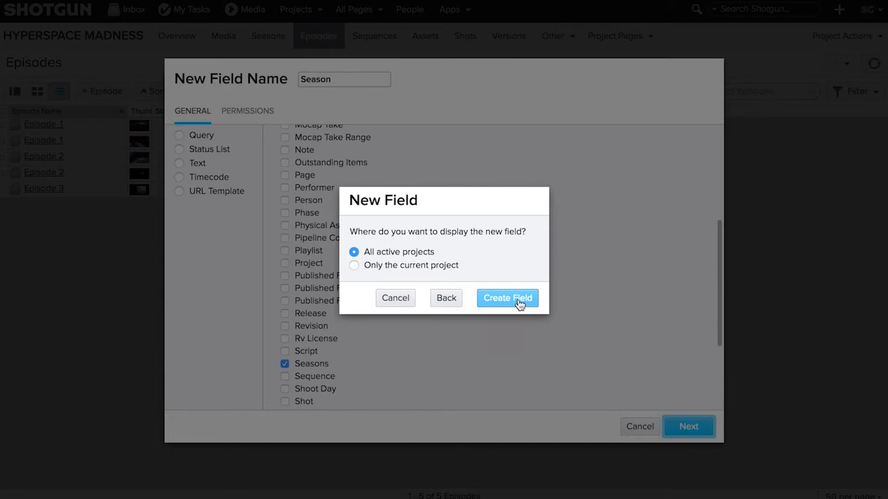
pyautogui.click(507, 298)
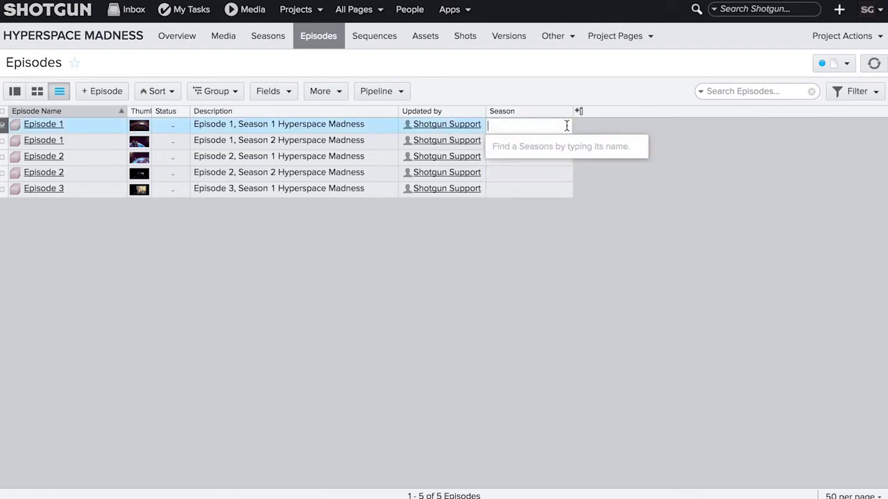
# - Set the first Episode 1's Season cell to Season 1 from the 'Sea' suggestions
pyautogui.write('Sea')
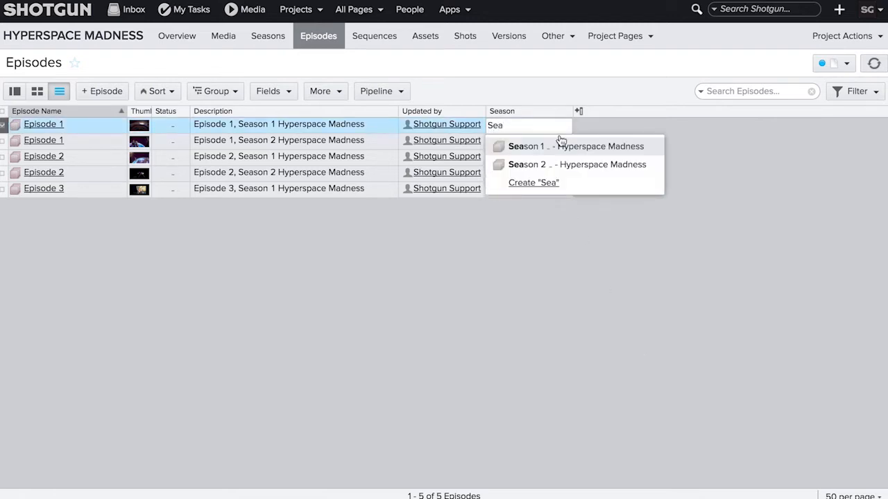
pyautogui.click(525, 146)
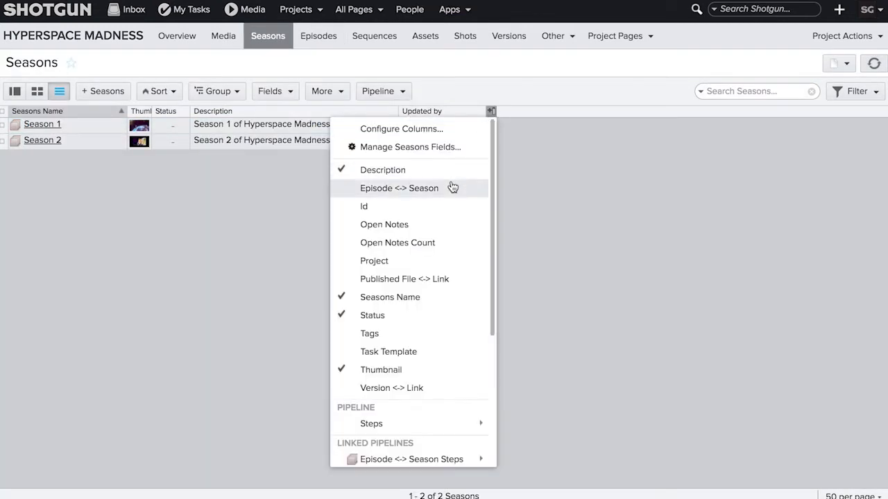
# - Show the Episode <-> Season link as a column on the Seasons page
pyautogui.click(398, 188)
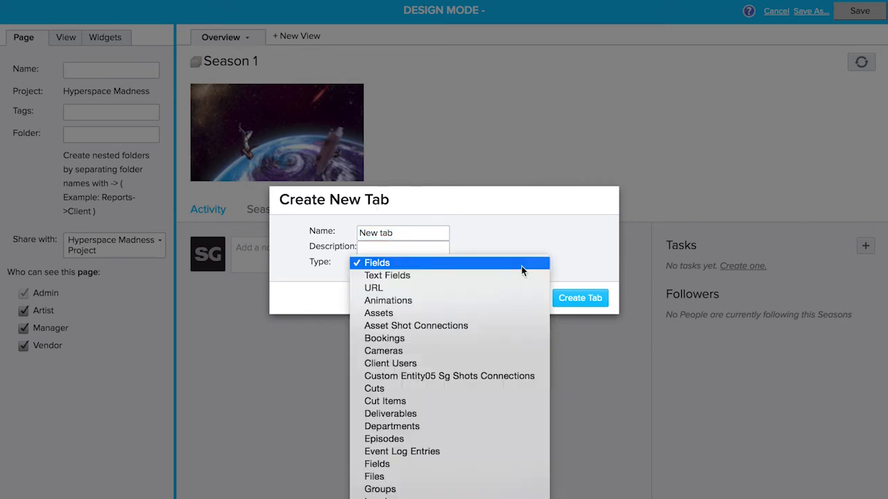
# - Create a tab of type Episodes on Season 1's detail page
pyautogui.click(384, 438)
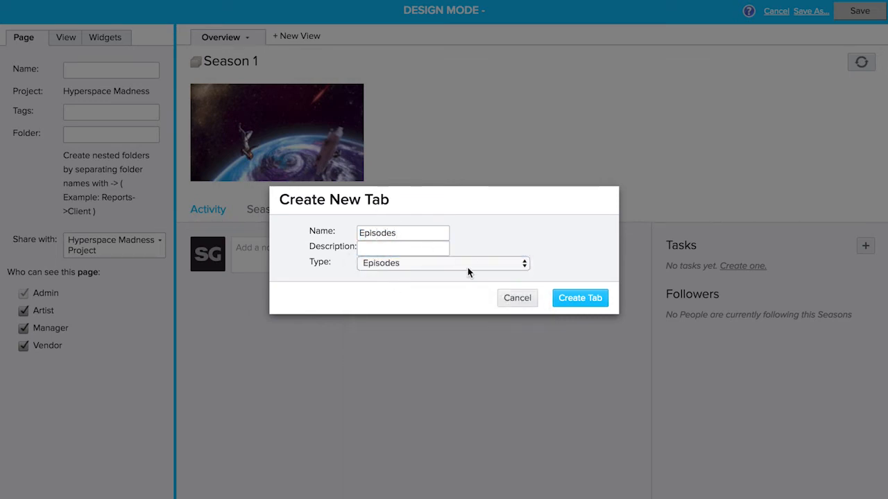
pyautogui.click(580, 298)
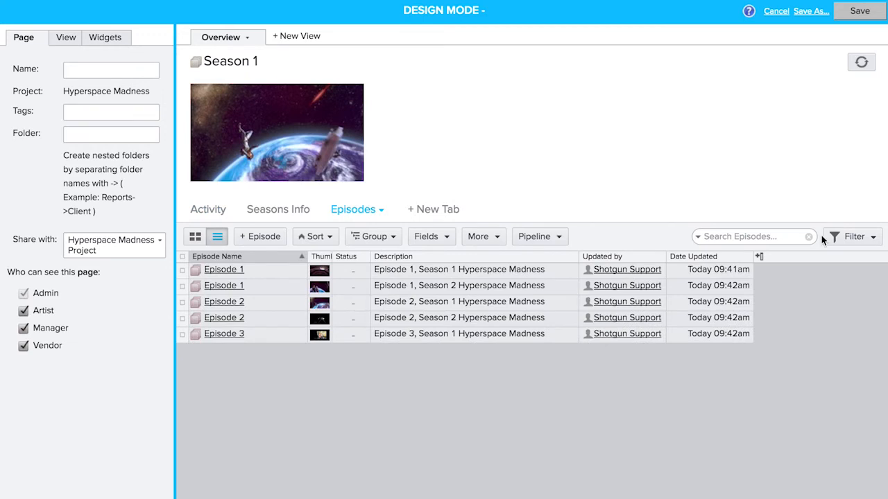
# - Start a new saved filter on the Episodes tab using a Season condition
pyautogui.click(853, 236)
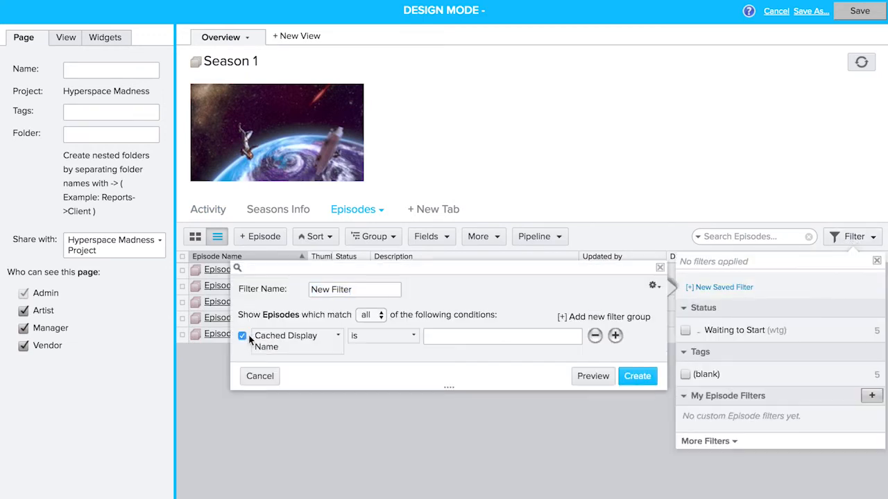
pyautogui.click(296, 335)
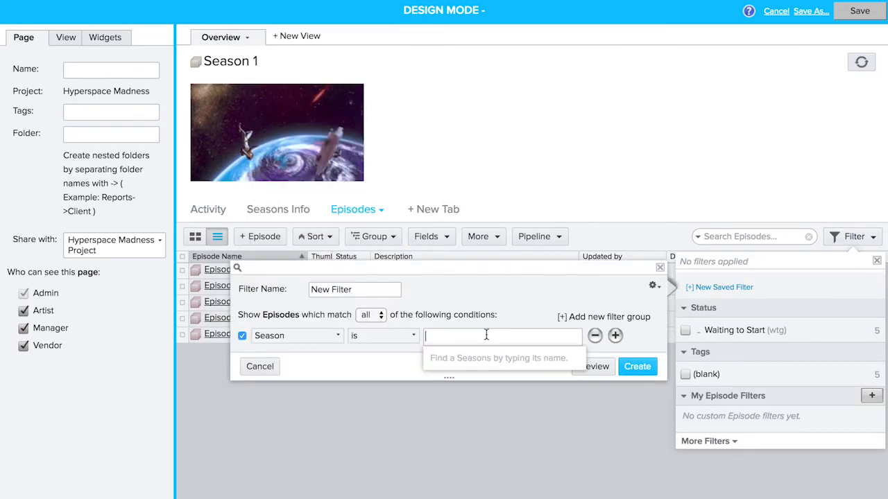